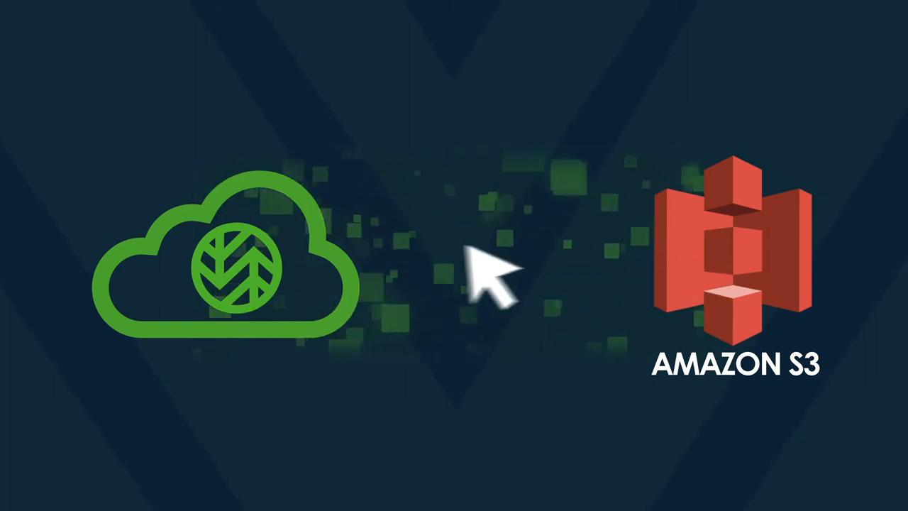
{"action": "mouse_move", "coordinate": [248, 276]}
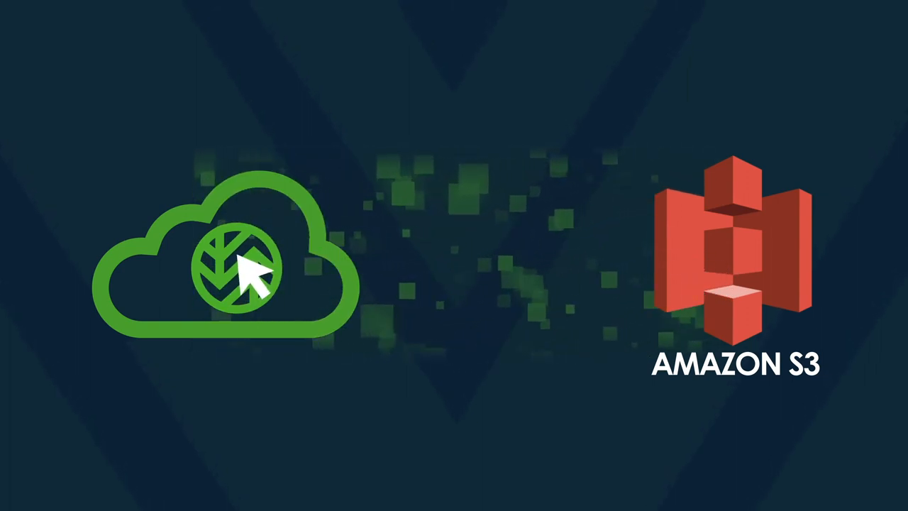